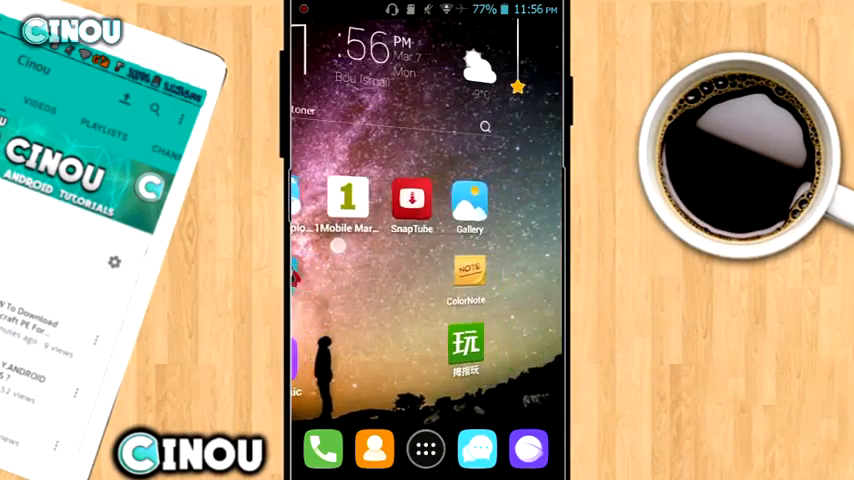
# Swipe across the home screen to reach the YouTube app icon
pyautogui.hscroll(-3)
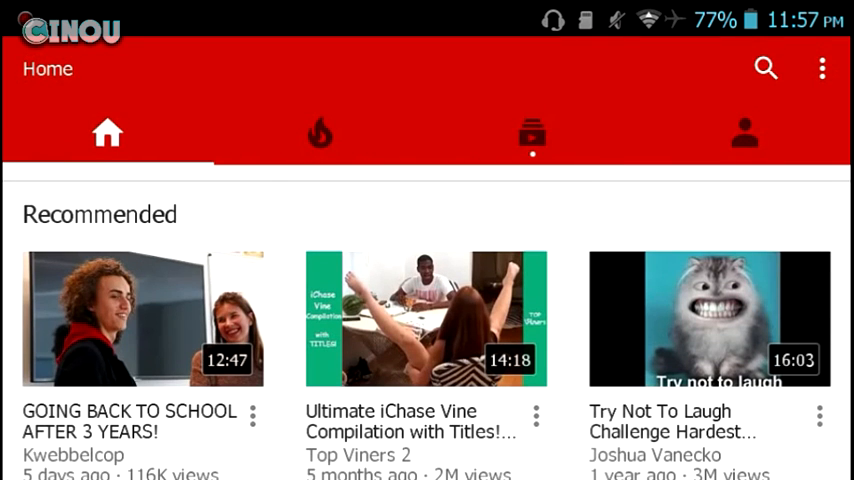
# Search YouTube for "Facebook pop" and select the Facebook Pop Notification Sound Effect result
pyautogui.click(766, 68)
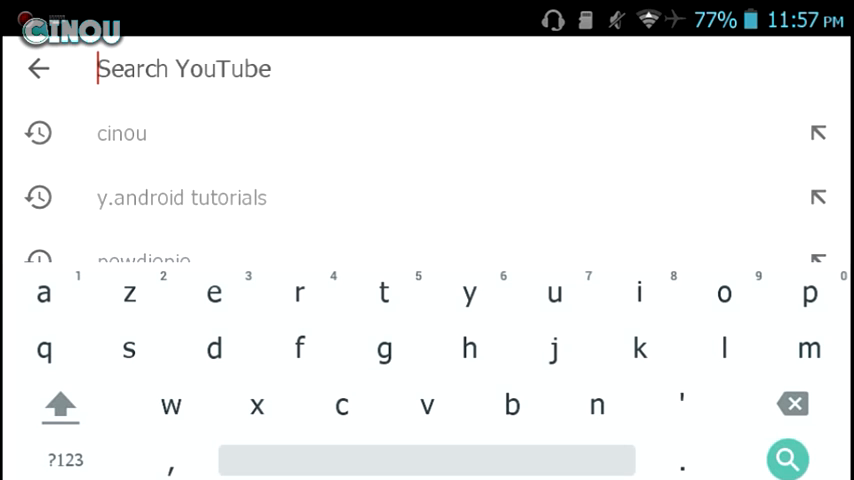
pyautogui.write('Facebook')
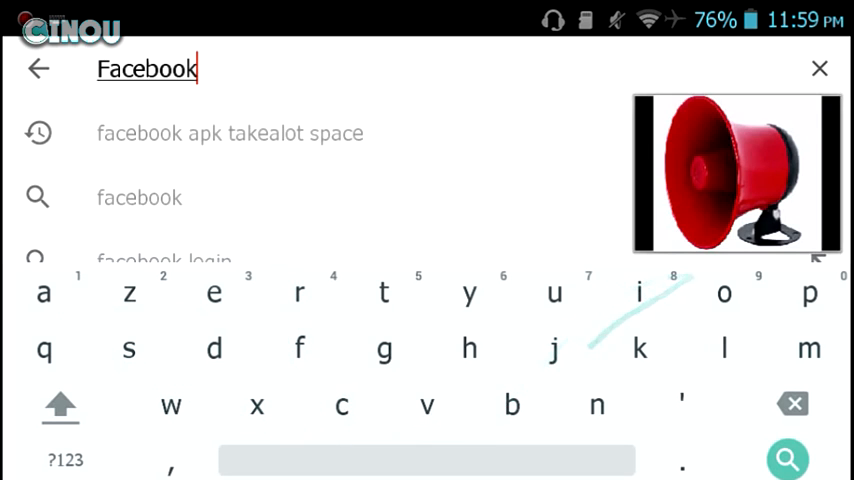
pyautogui.write('pop sound effect')
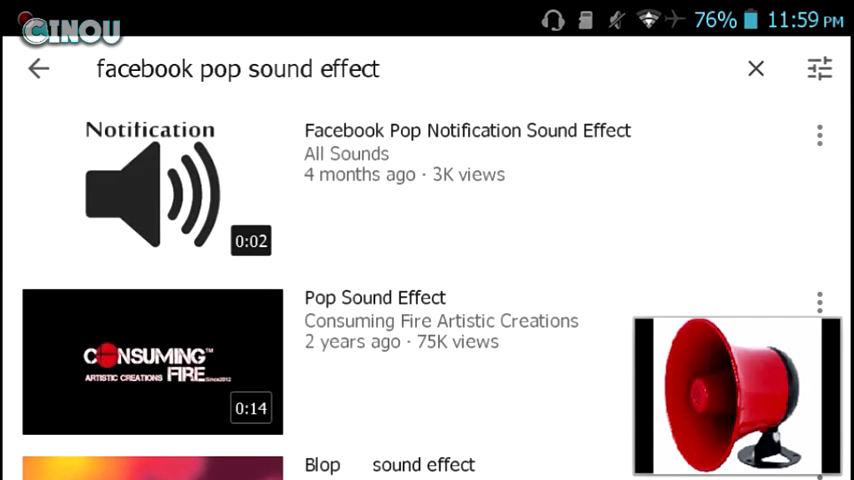
pyautogui.click(152, 188)
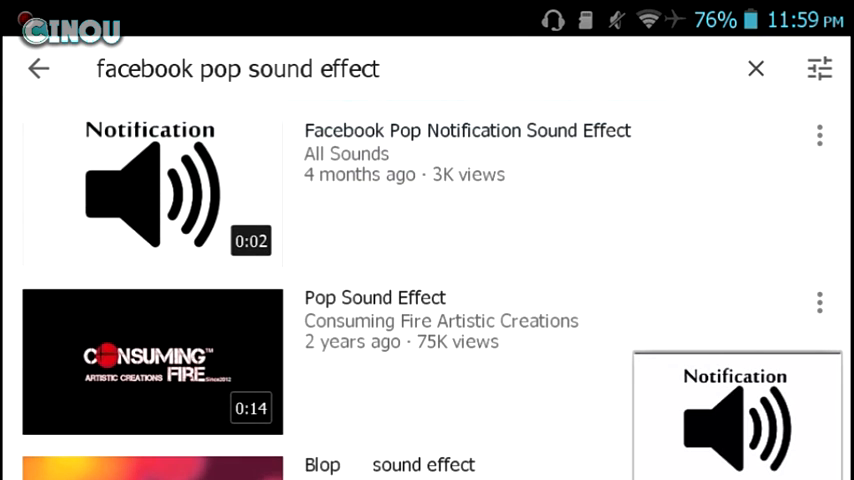
# Expand the notification sound video to the full player and share it to SnapTube
pyautogui.click(150, 190)
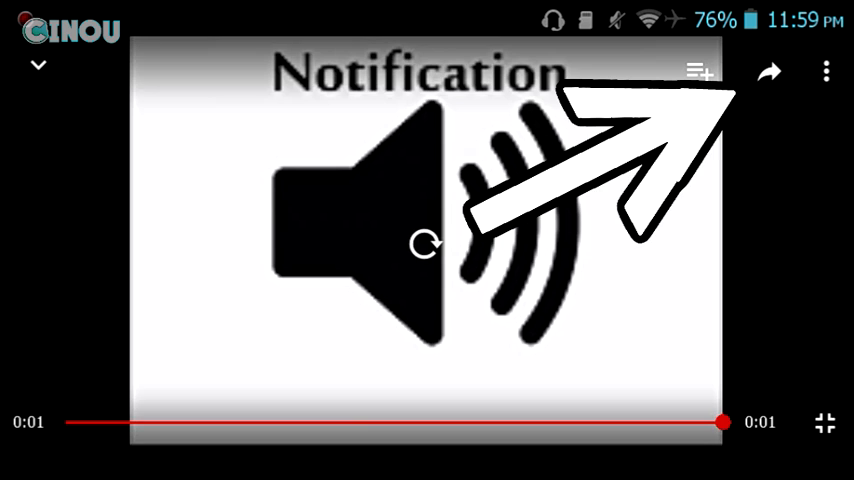
pyautogui.click(768, 72)
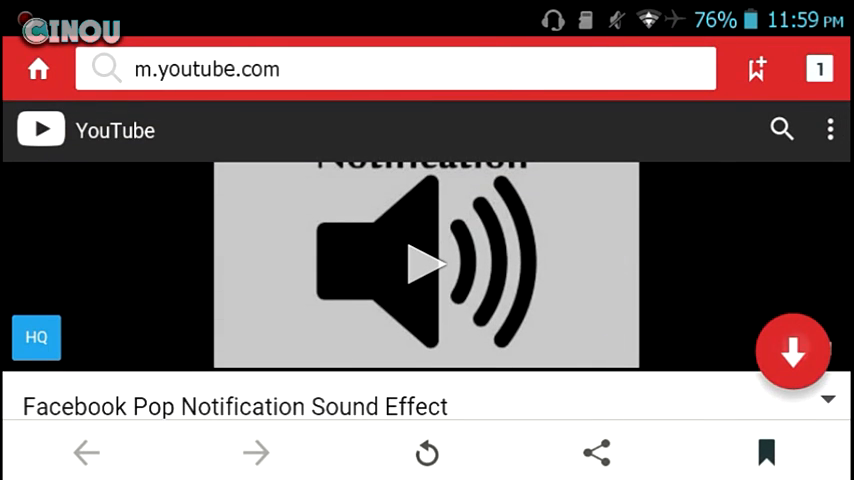
# Start the SnapTube download of the sound effect and dismiss the Like Us? rating prompt
pyautogui.click(792, 352)
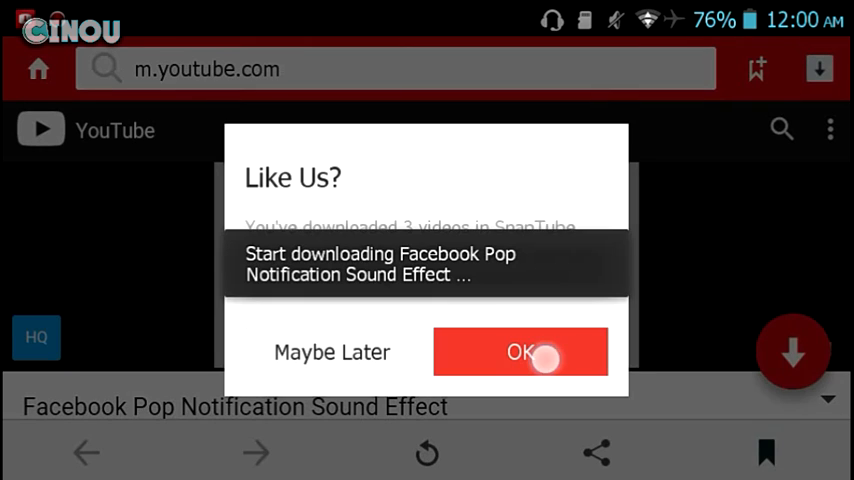
pyautogui.click(520, 352)
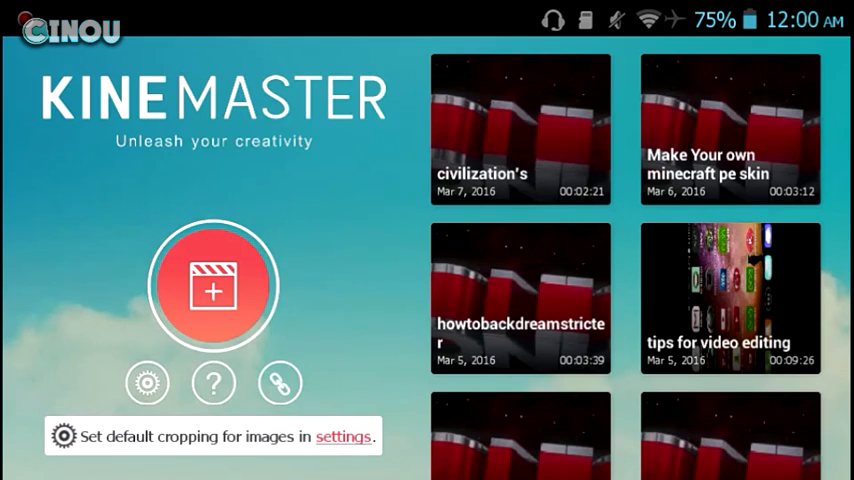
# Start a new KineMaster project, confirm its name and skip the Get Started guide
pyautogui.click(212, 284)
pyautogui.write('since')
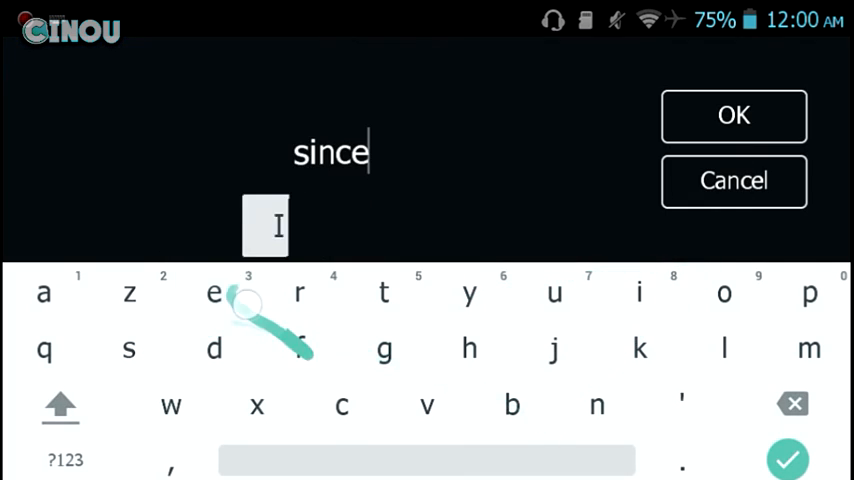
pyautogui.click(732, 116)
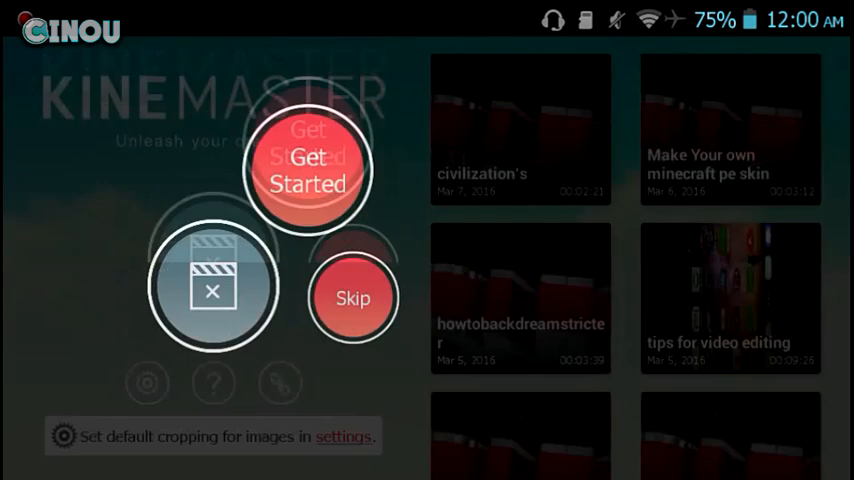
pyautogui.click(308, 170)
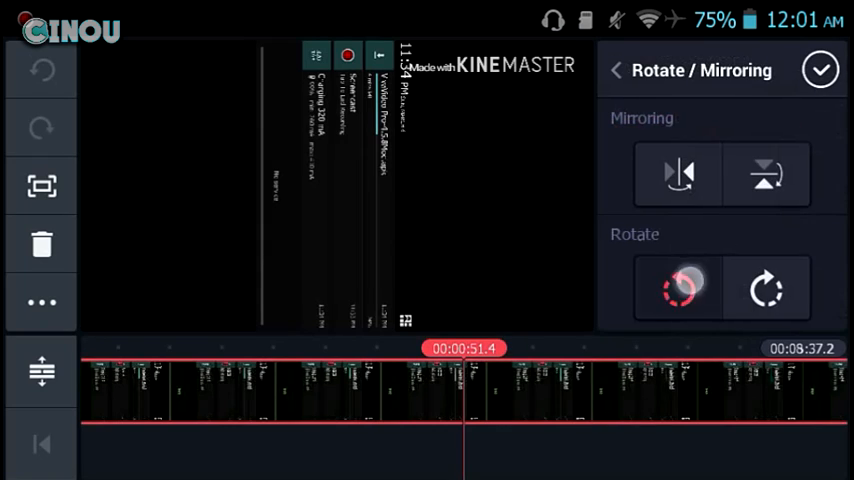
# Rotate the screenshot clip a quarter turn so it sits upright
pyautogui.click(616, 70)
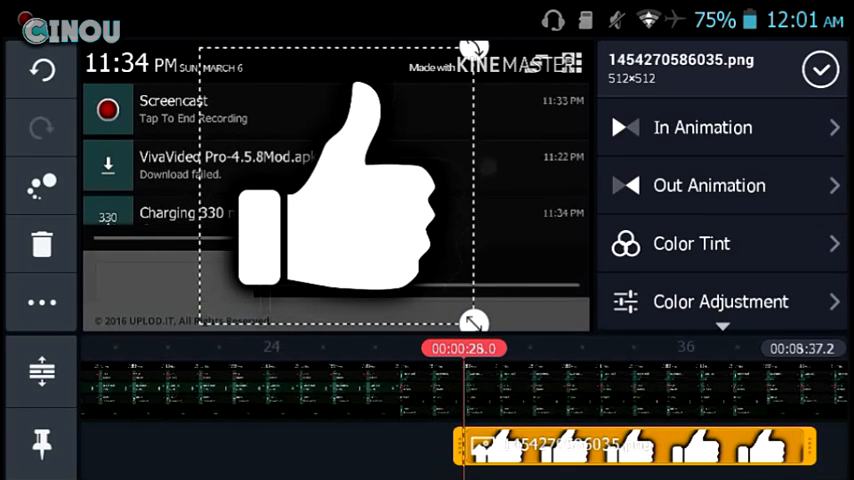
# Bring up the Audio Browser from the main menu to reach the Songs list
pyautogui.click(704, 128)
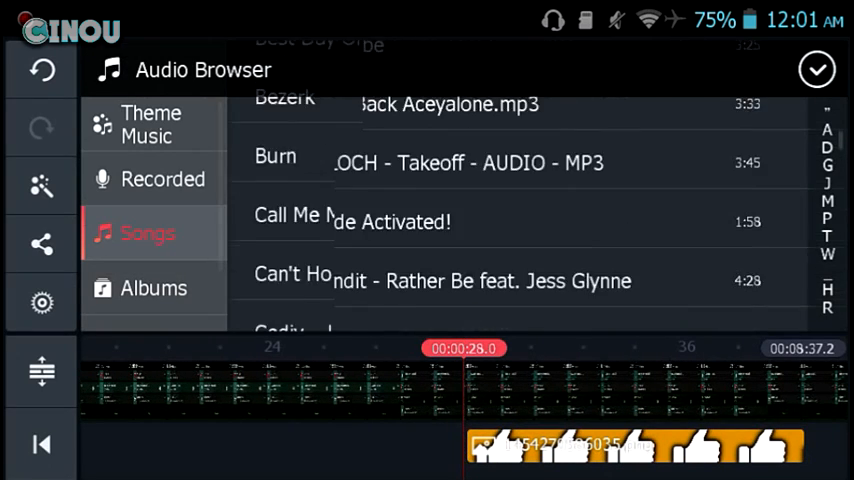
# Scroll the Songs list and add the Facebook Pop Notification Sound Effect as an audio clip
pyautogui.scroll(-3)
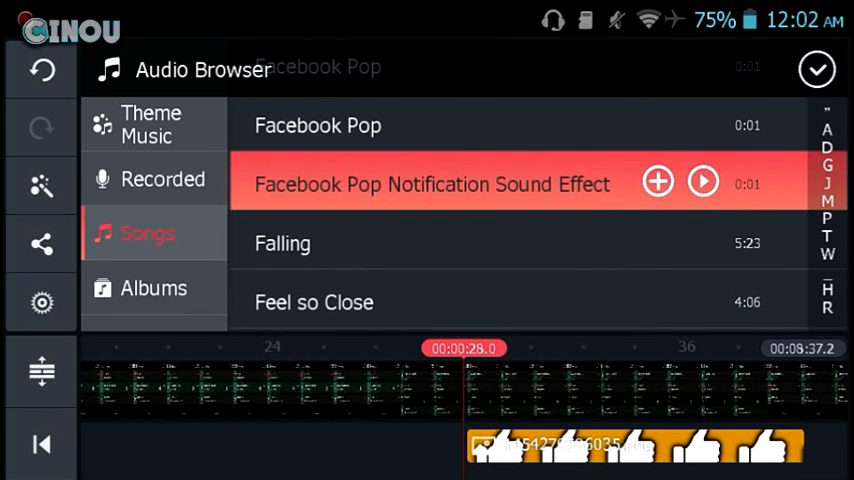
pyautogui.click(656, 180)
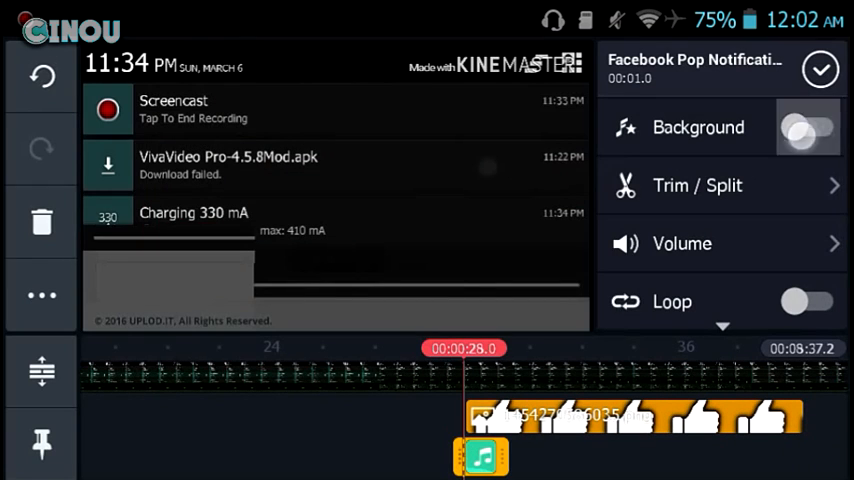
# Toggle Background on the pop sound clip, then select the thumbs-up image layer for editing
pyautogui.click(684, 244)
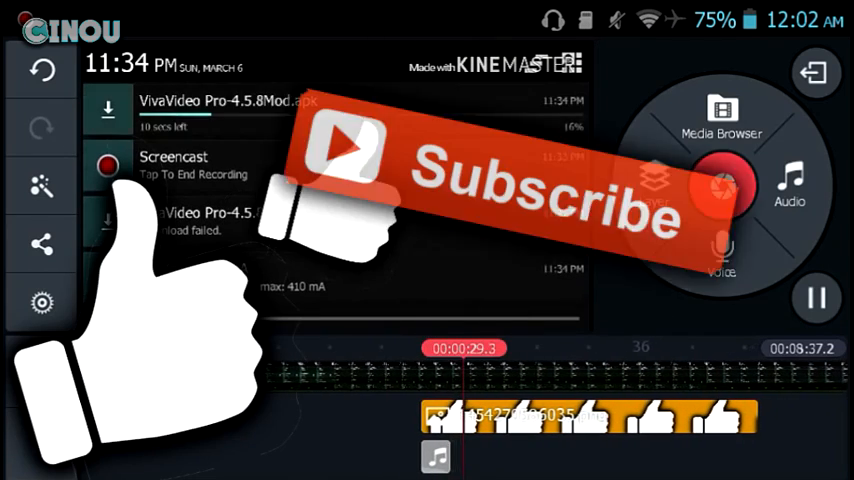
pyautogui.click(440, 416)
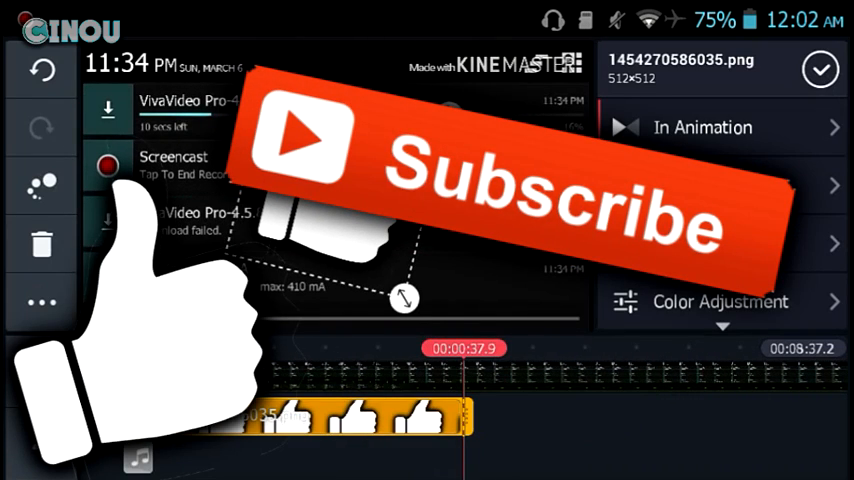